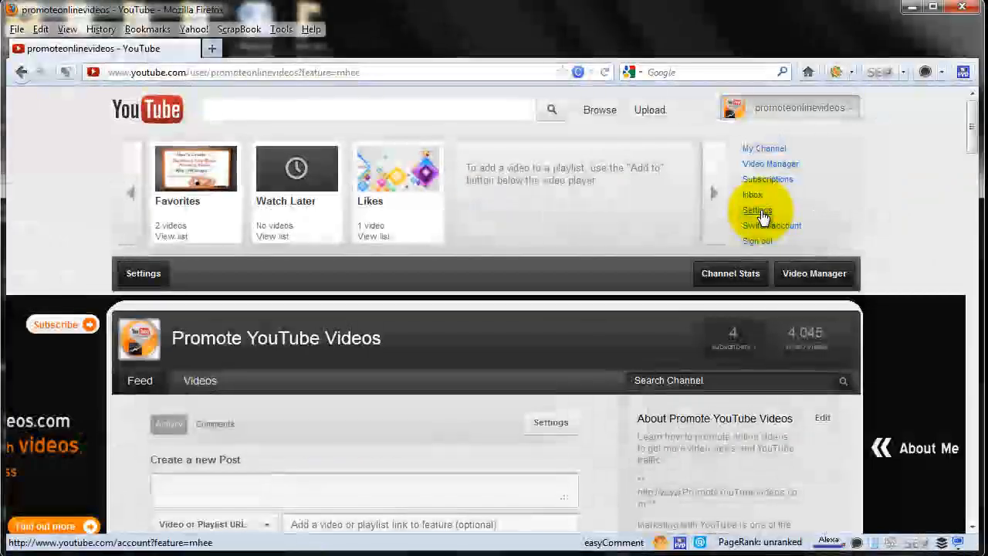
# Go to the Sharing page of YouTube's account settings listing Orkut, Twitter and Facebook
pyautogui.click(756, 210)
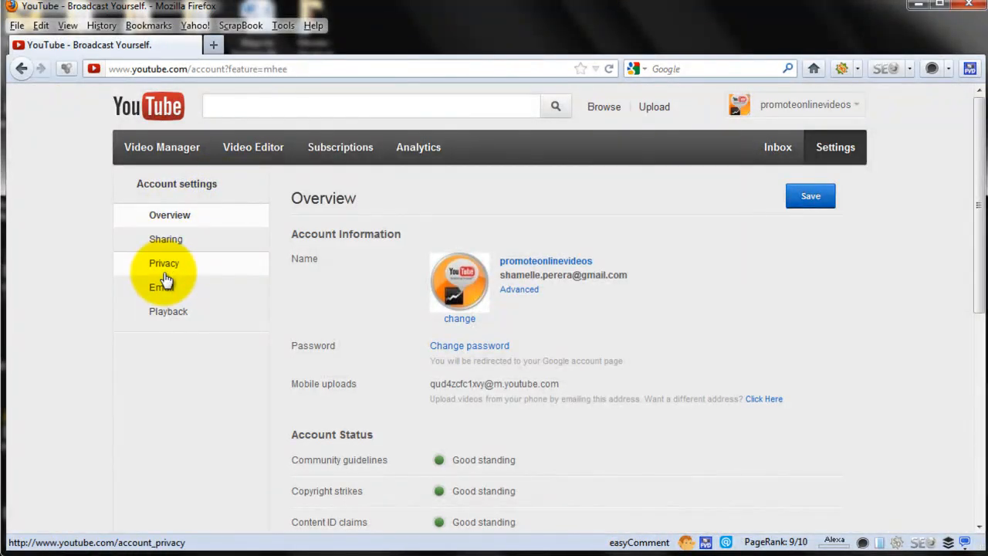
pyautogui.click(166, 239)
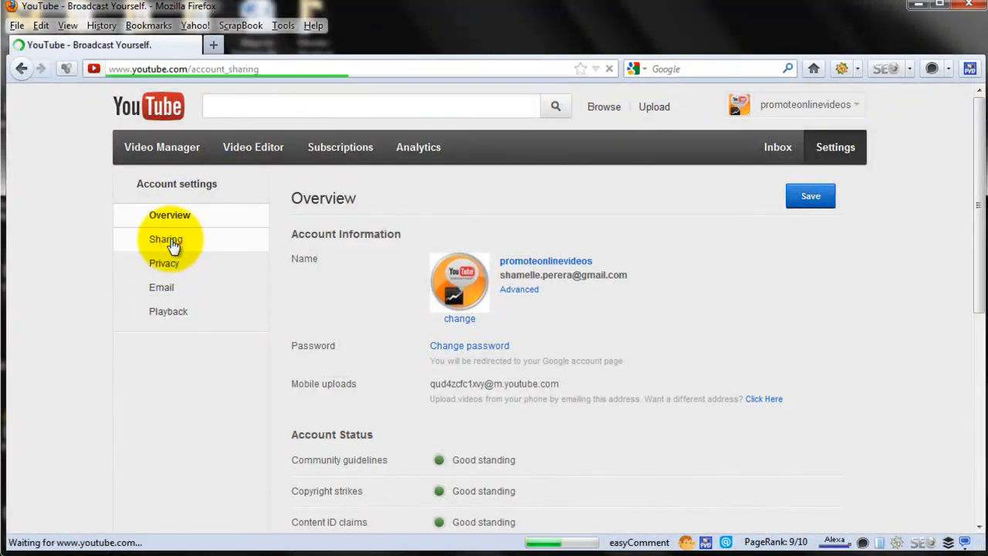
pyautogui.click(167, 239)
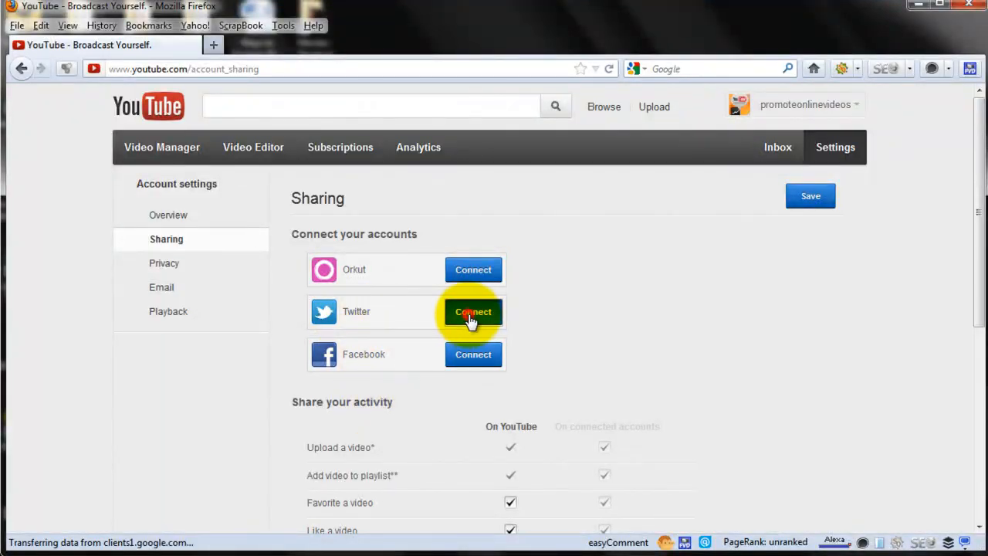
# Connect Twitter by signing in with the suggested username and password and authorizing Google
pyautogui.click(473, 311)
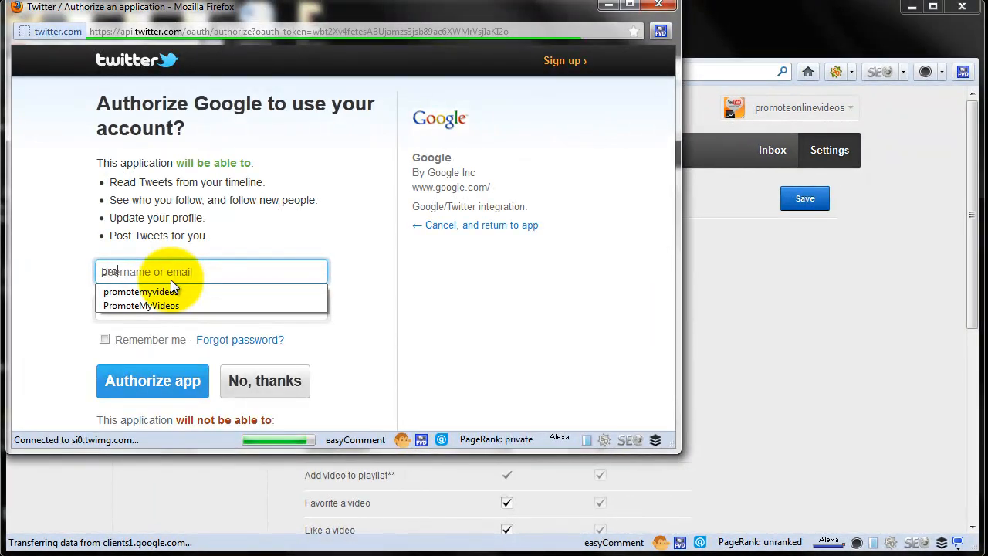
pyautogui.click(140, 306)
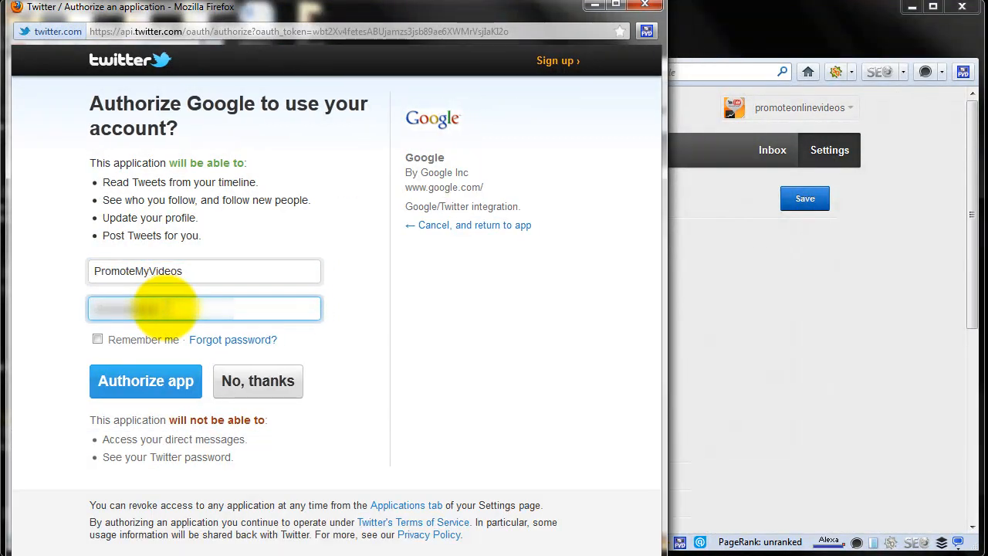
pyautogui.click(145, 380)
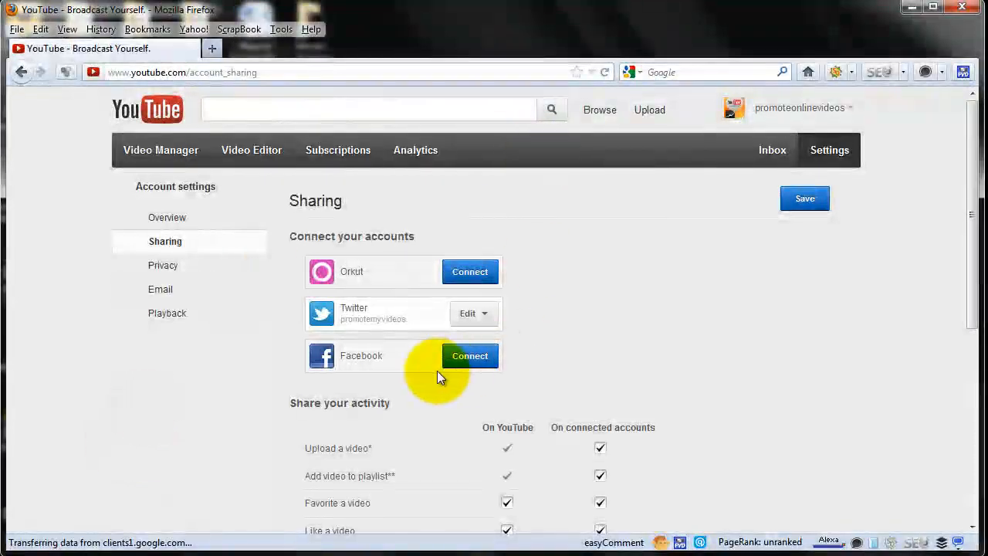
# Show the Twitter Edit options: Disable activity sharing and Disconnect account
pyautogui.scroll(3)
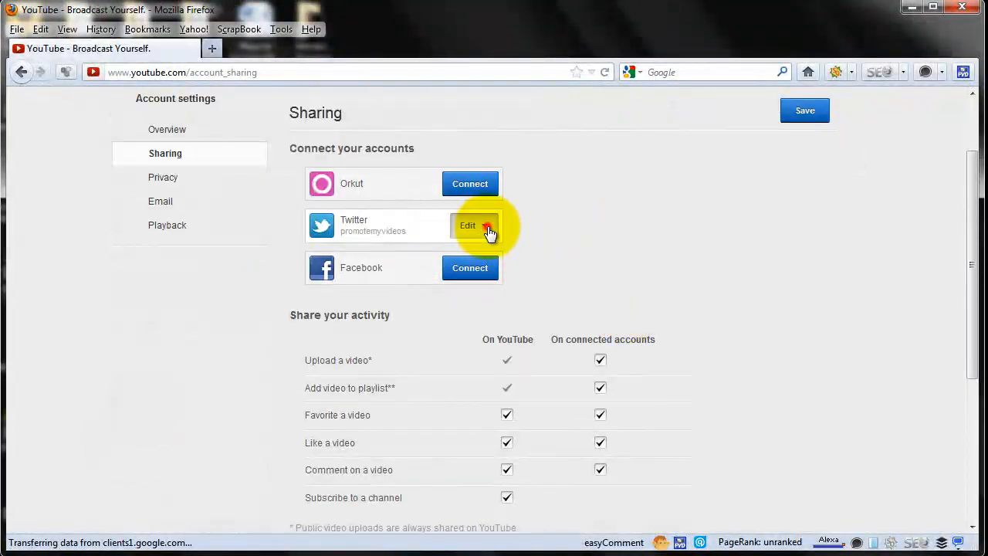
pyautogui.click(471, 225)
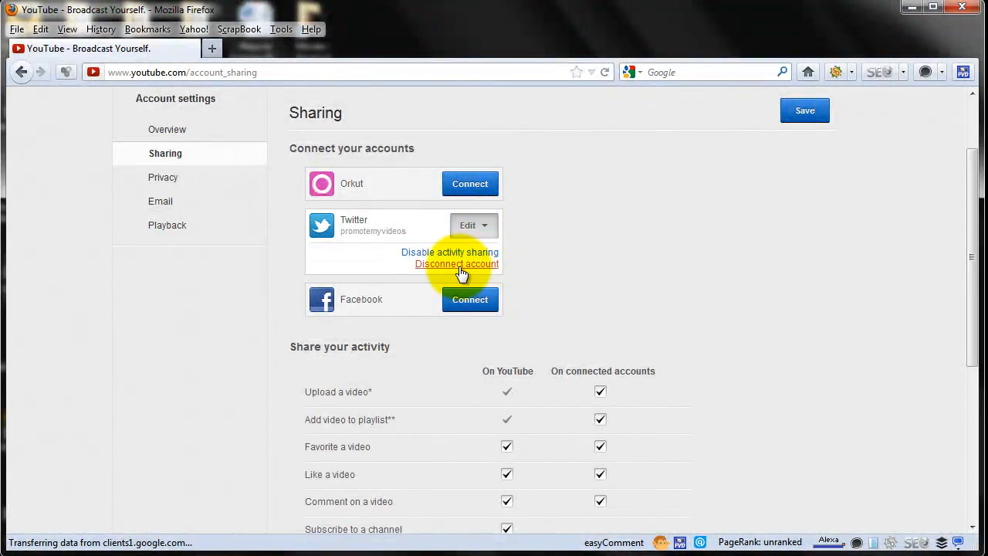
pyautogui.scroll(-3)
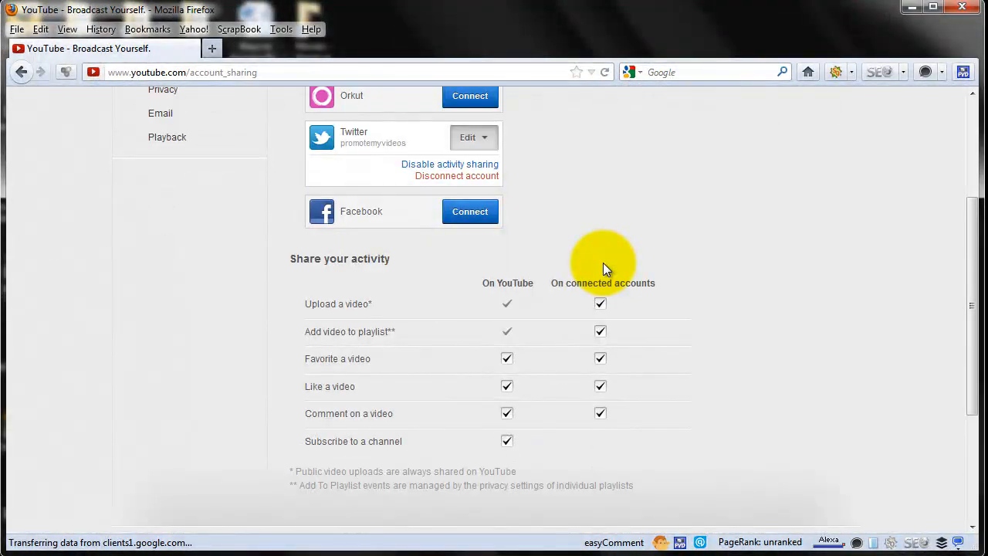
pyautogui.moveTo(517, 400)
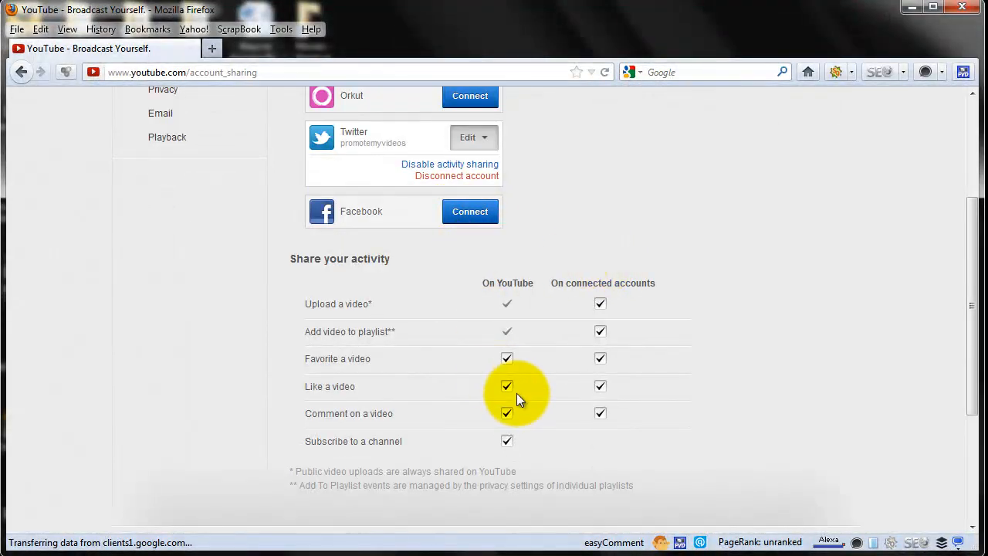
# Uncheck Favorite, Like, Comment and Subscribe sharing, keeping uploads and playlist additions
pyautogui.click(506, 386)
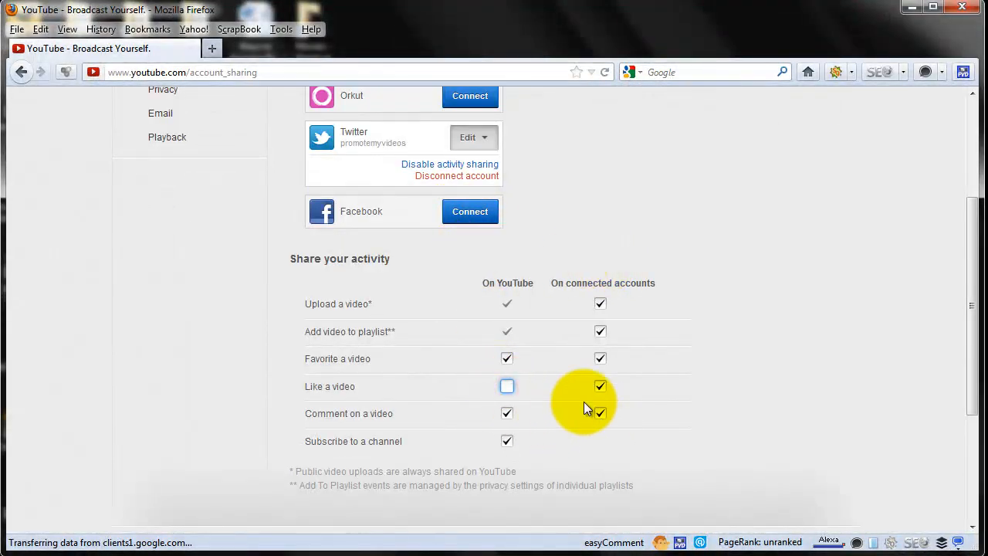
pyautogui.click(506, 414)
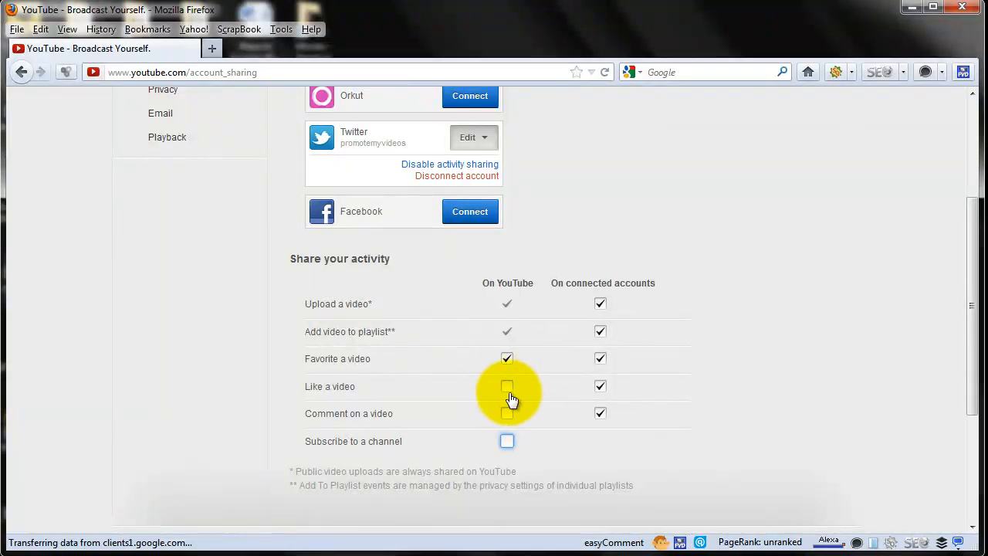
pyautogui.moveTo(575, 343)
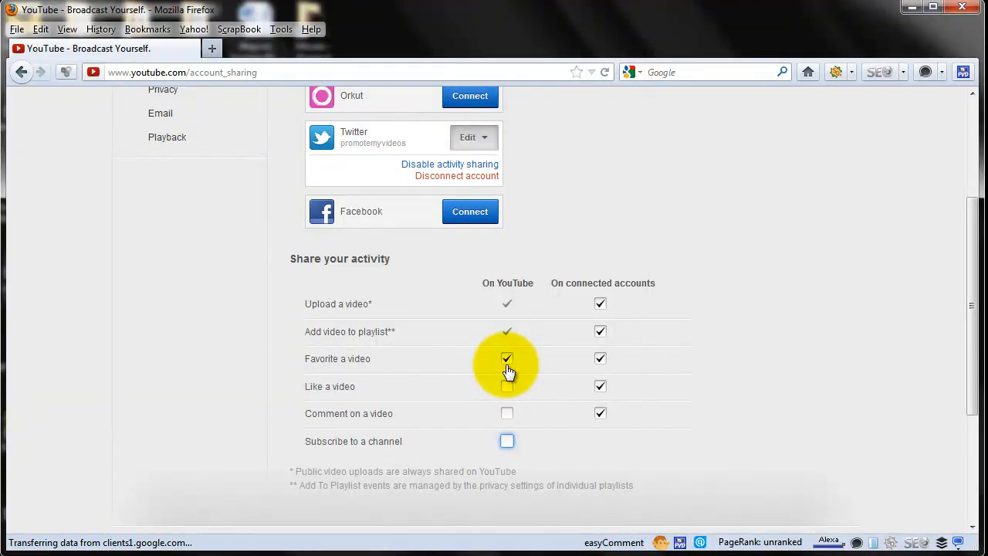
pyautogui.click(507, 358)
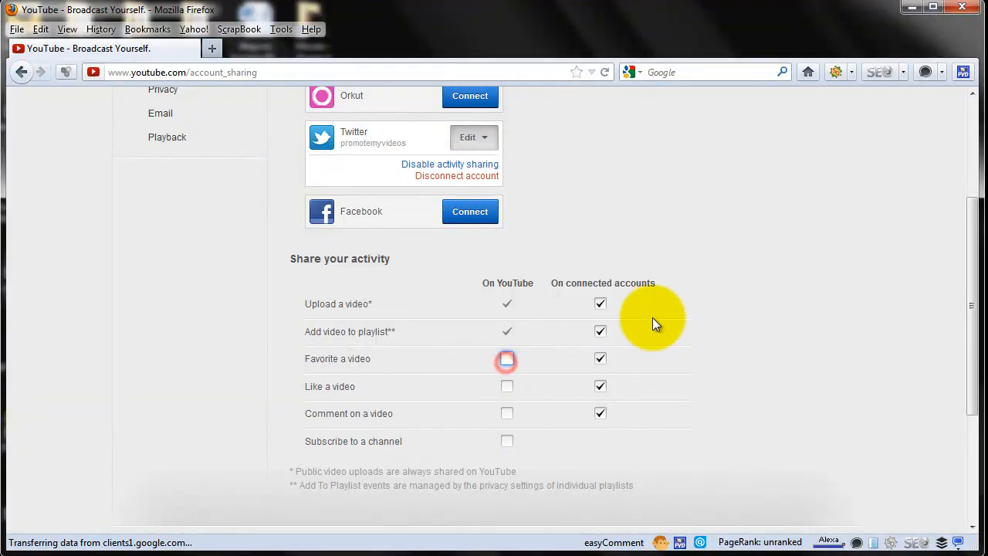
pyautogui.click(599, 358)
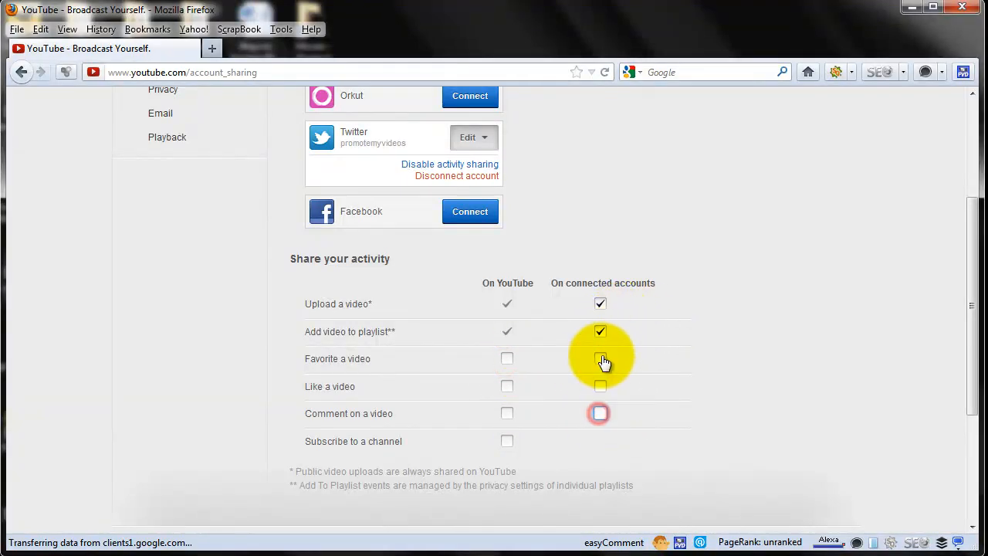
pyautogui.scroll(3)
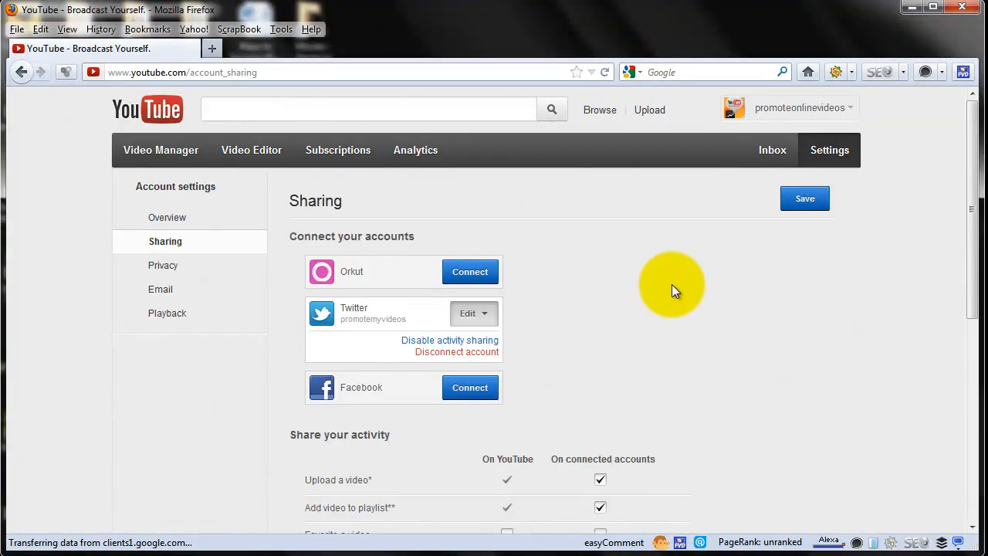
# Save the sharing settings and get the changes-saved confirmation
pyautogui.scroll(-3)
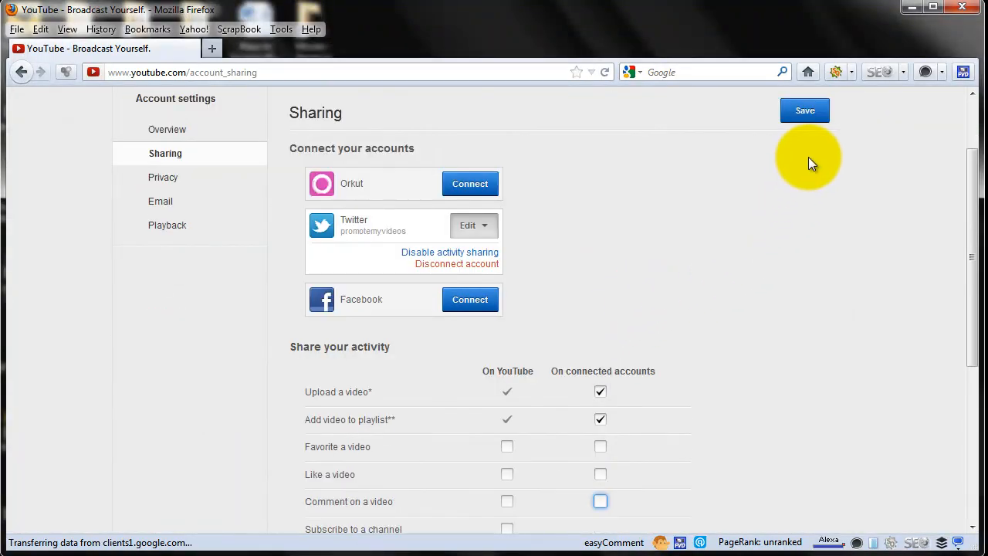
pyautogui.click(805, 112)
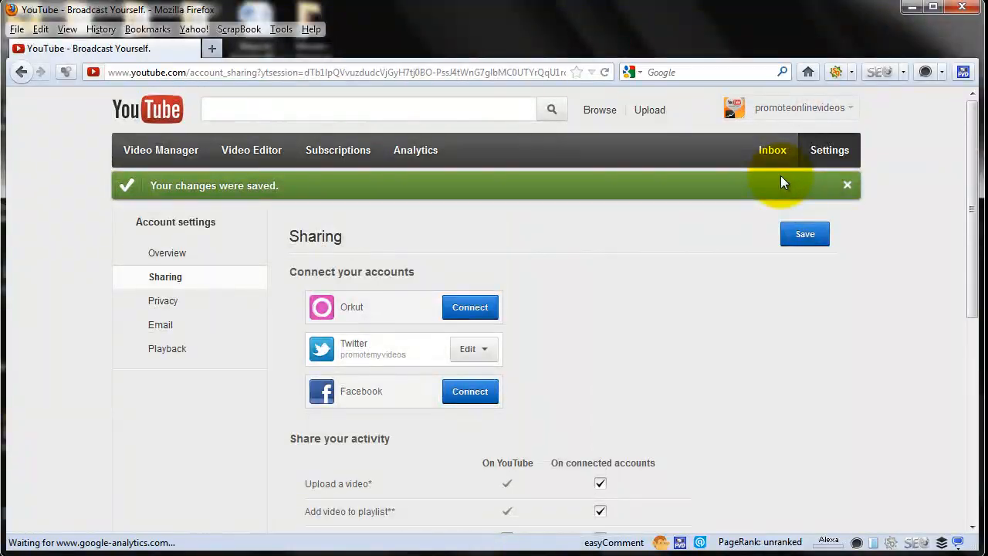